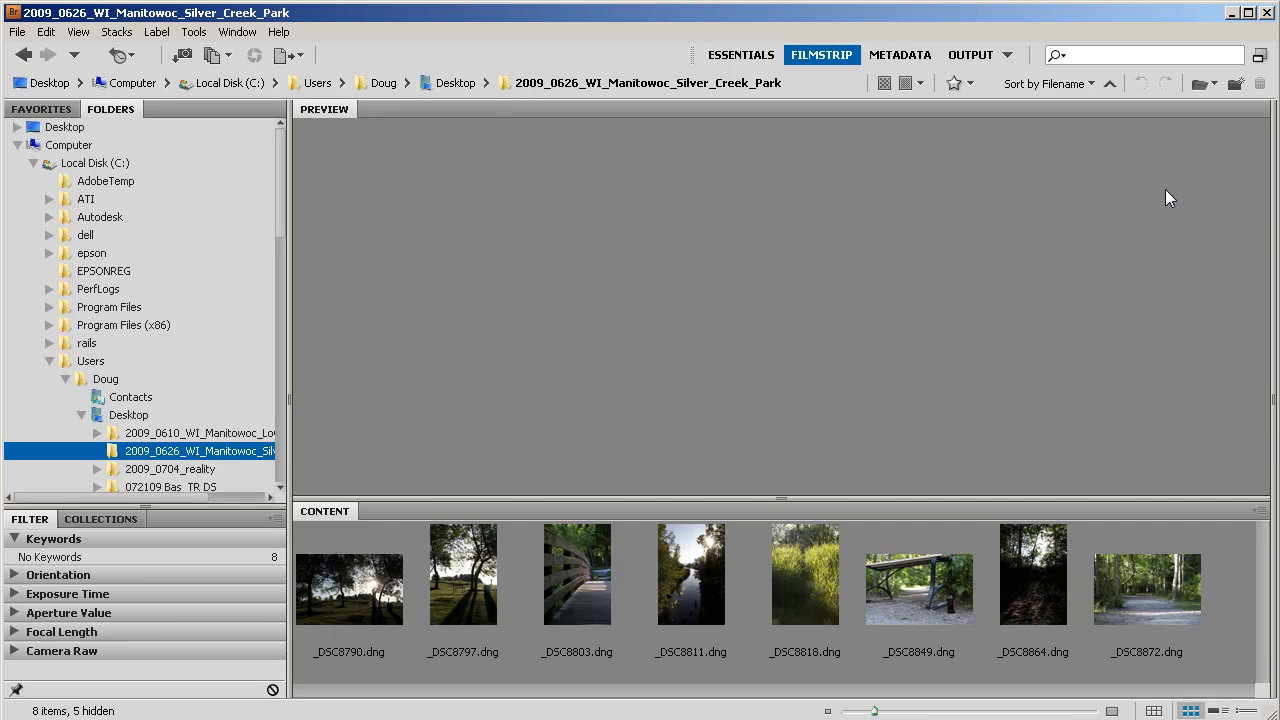
mouse_move(718, 452)
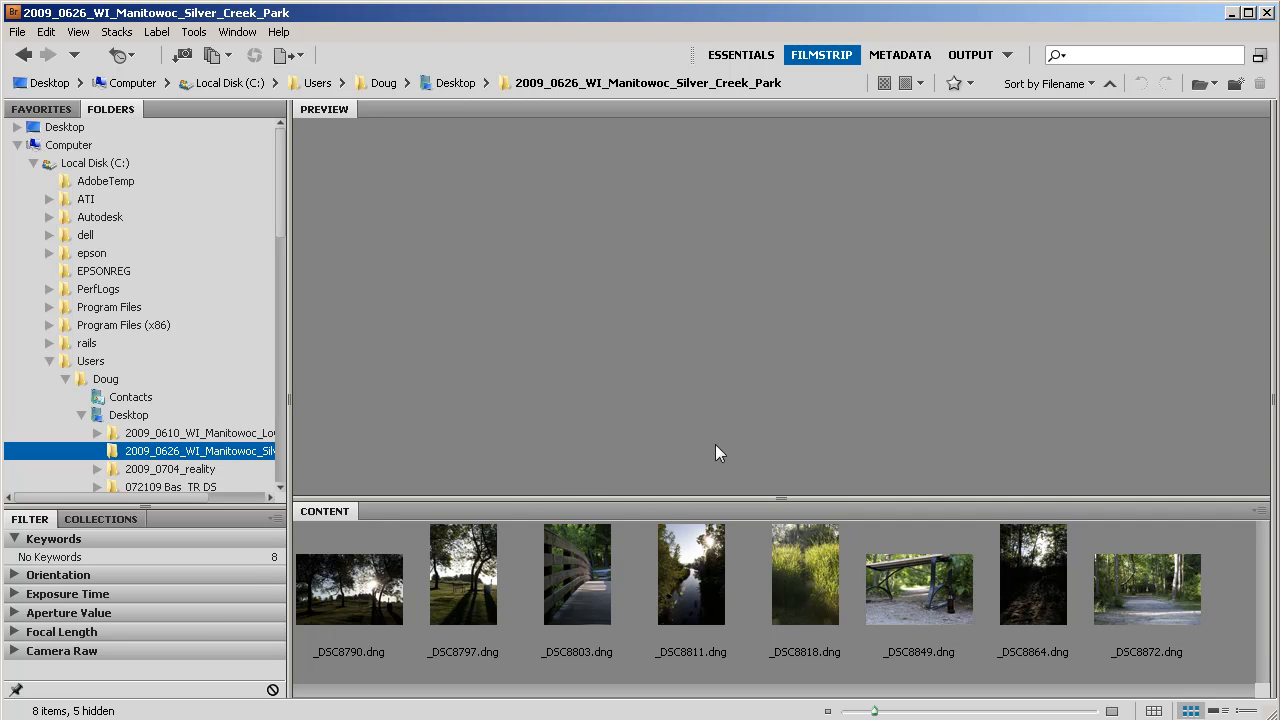
mouse_move(384, 682)
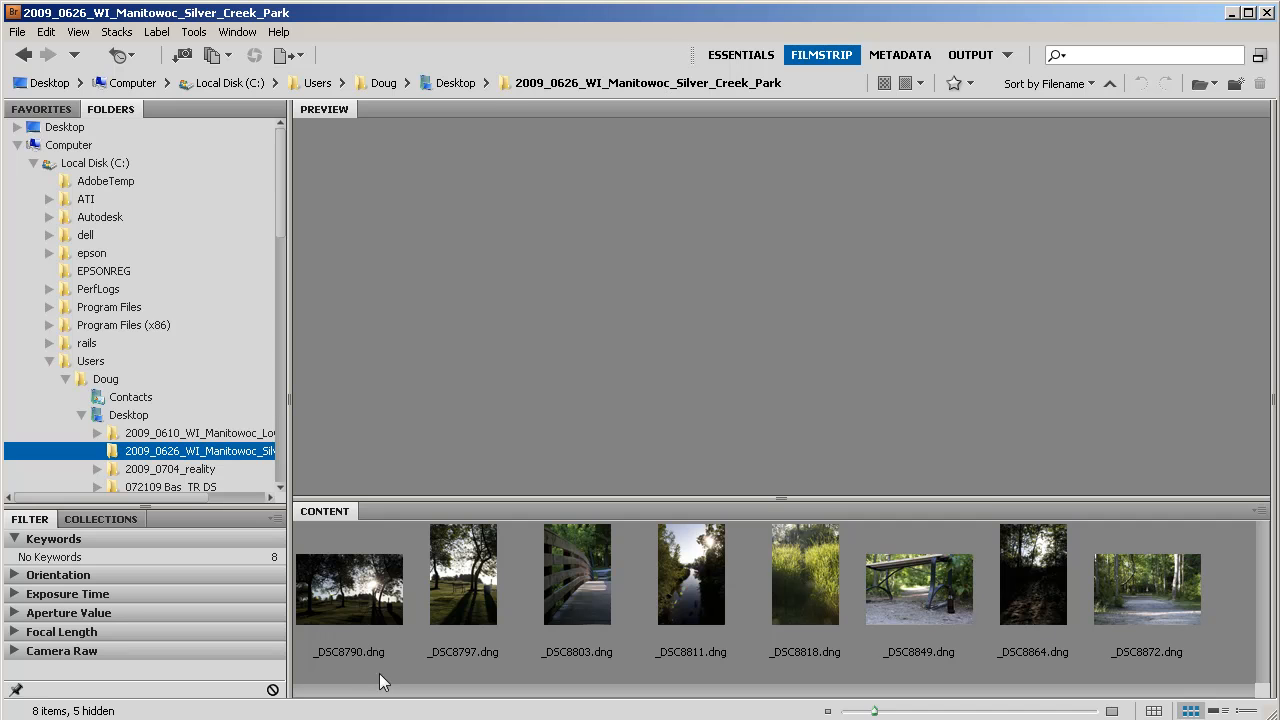
Select all eight park DNG photos and open Tools > Batch Rename for them.
left_click(349, 573)
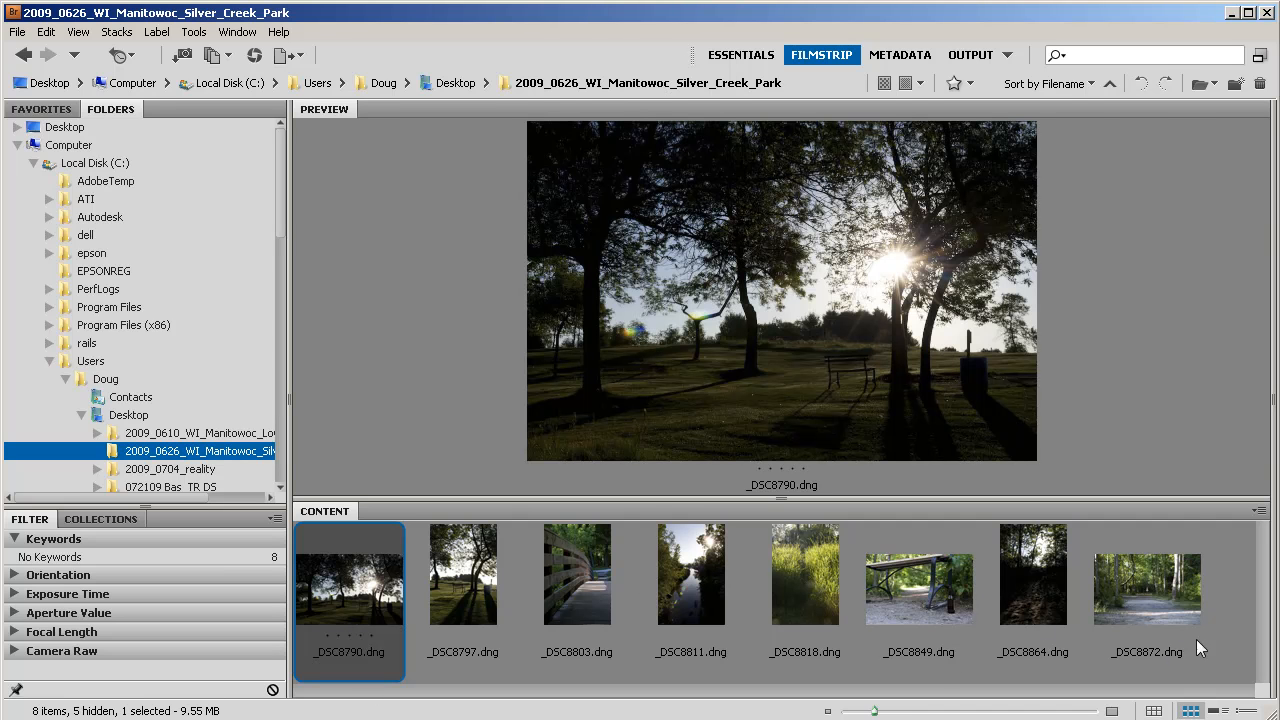
key("ctrl+a")
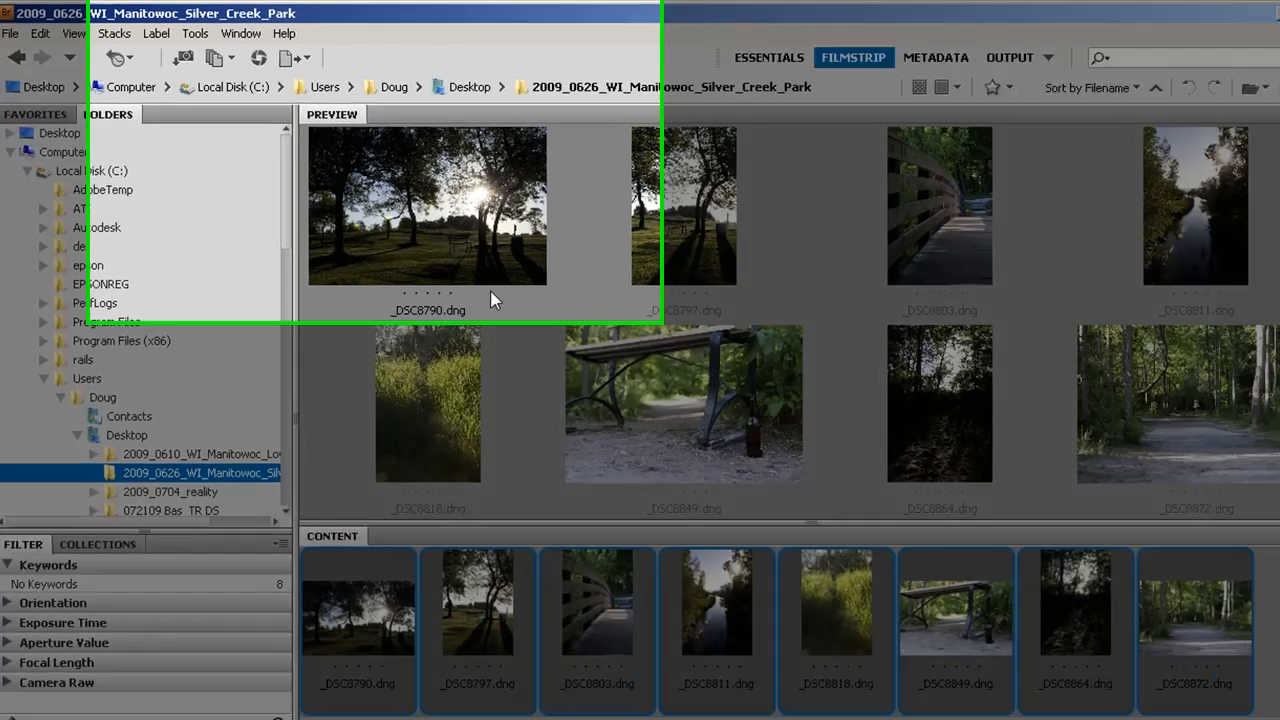
left_click(195, 33)
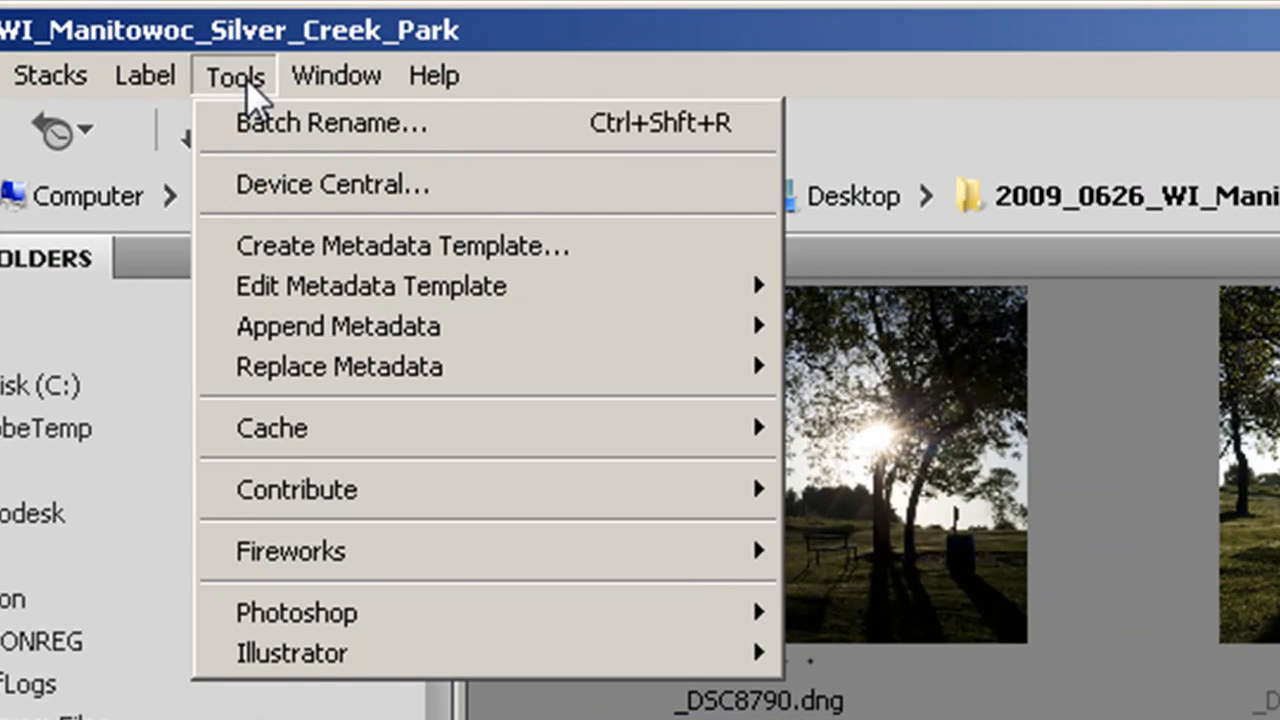
mouse_move(290, 123)
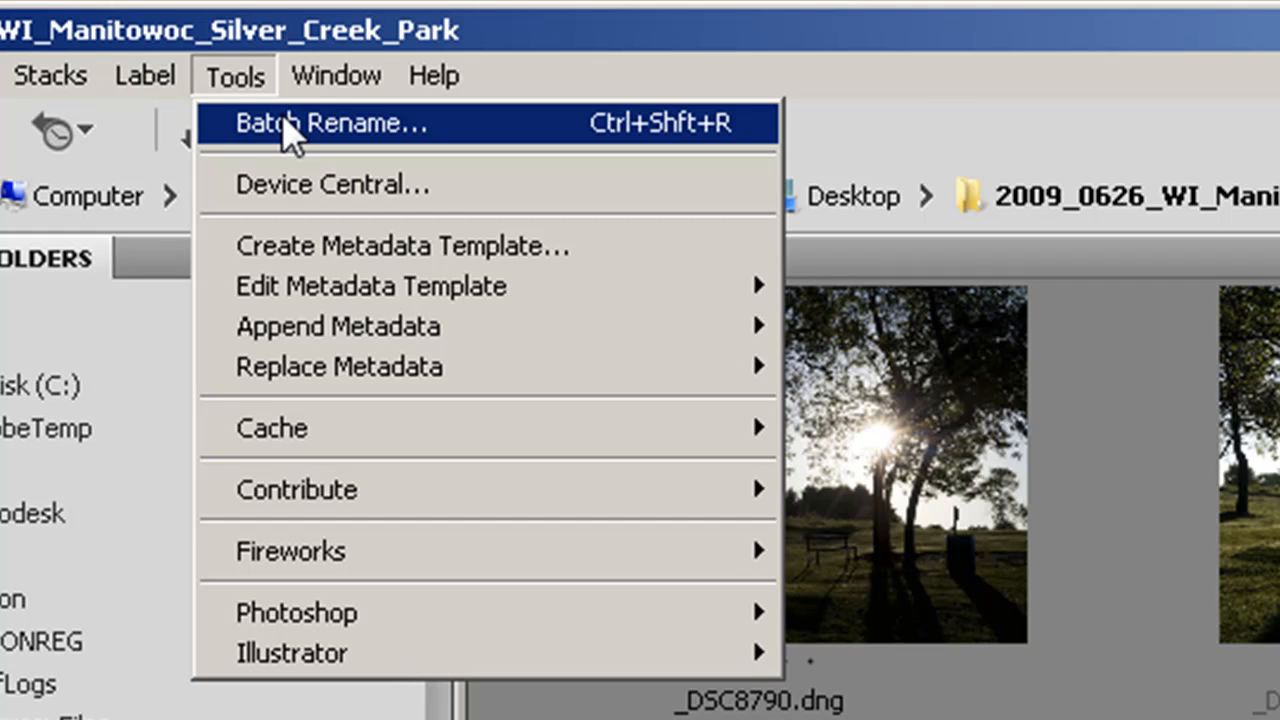
left_click(330, 122)
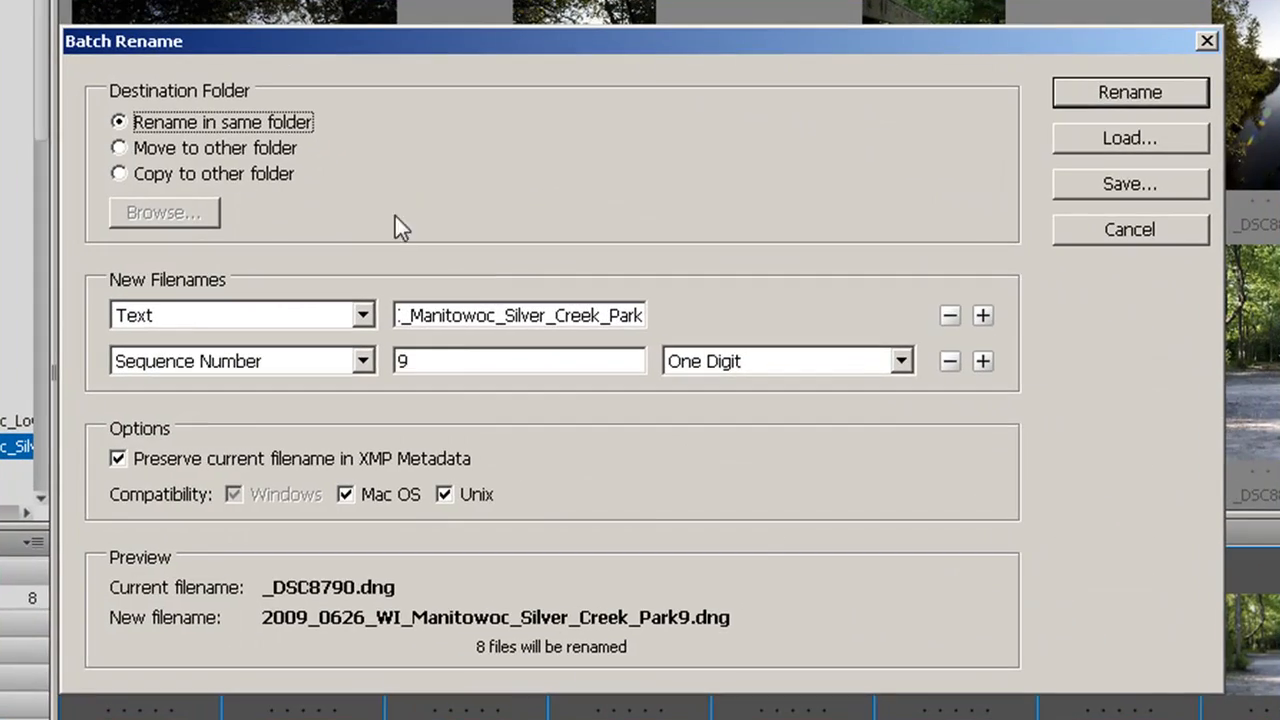
mouse_move(470, 330)
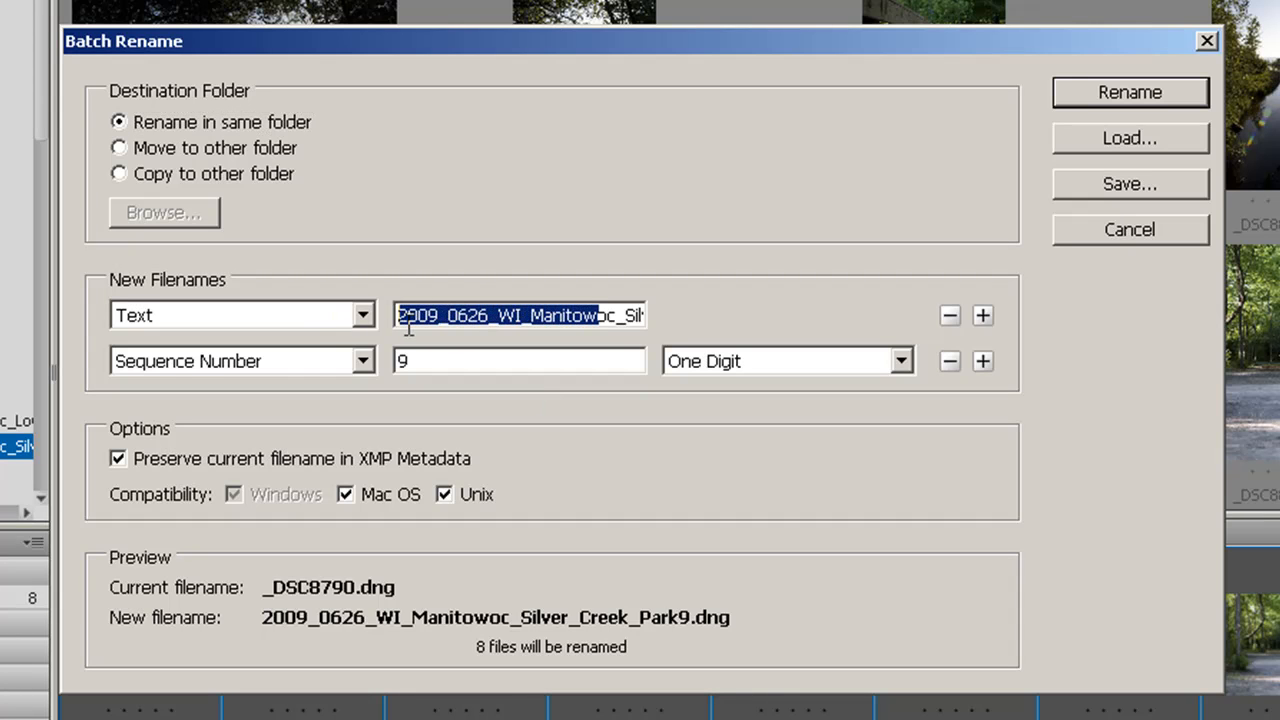
Select the folder-name text field as the first part of the new filenames.
left_click(545, 315)
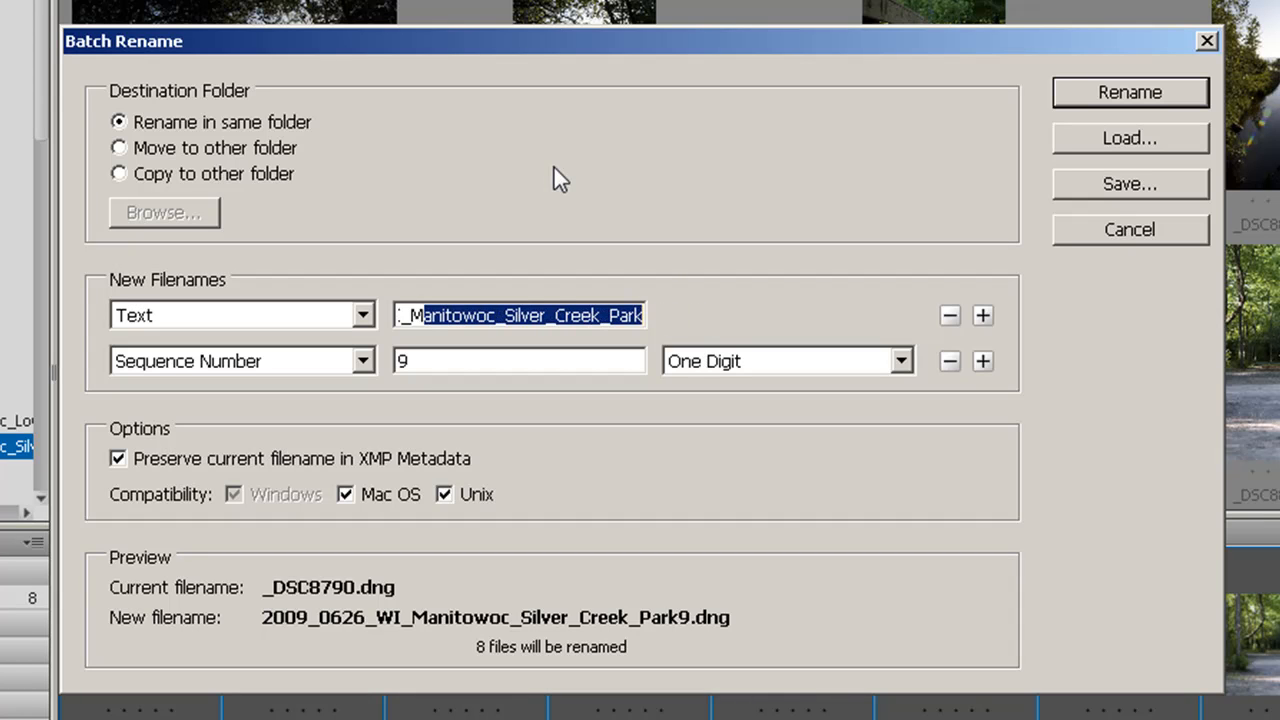
mouse_move(448, 368)
type("1")
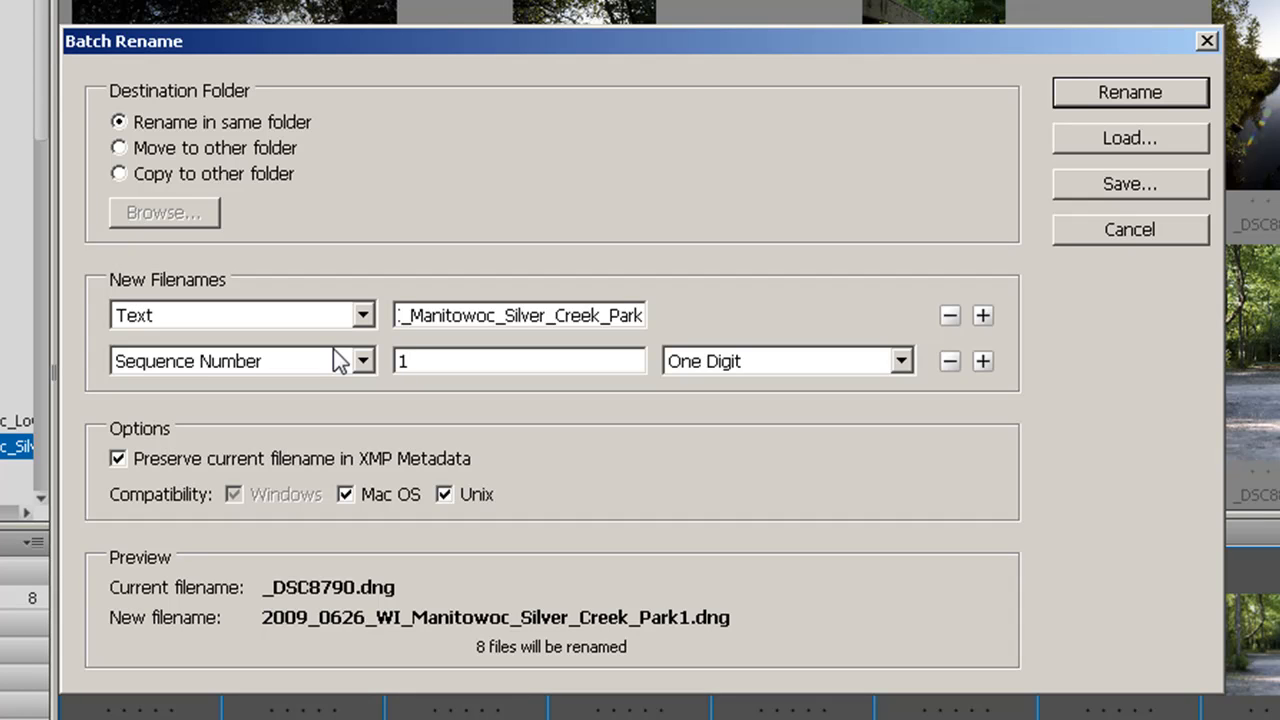
mouse_move(368, 370)
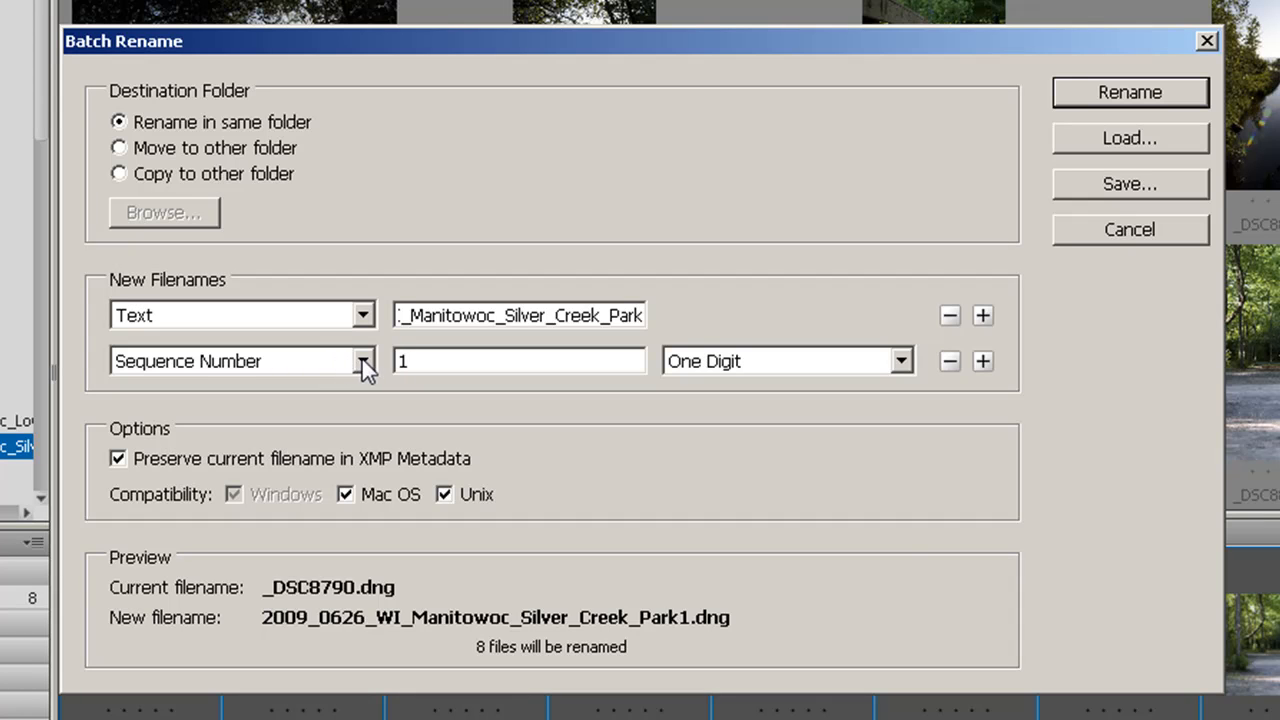
left_click(363, 361)
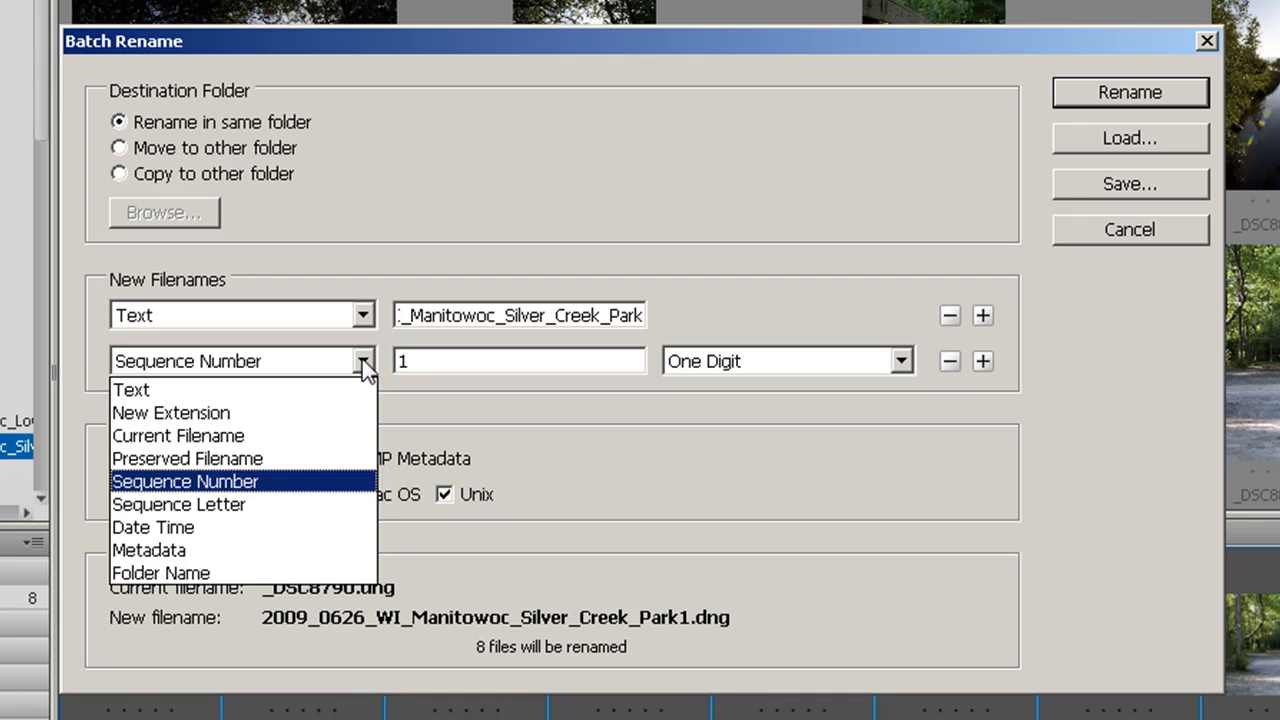
mouse_move(337, 412)
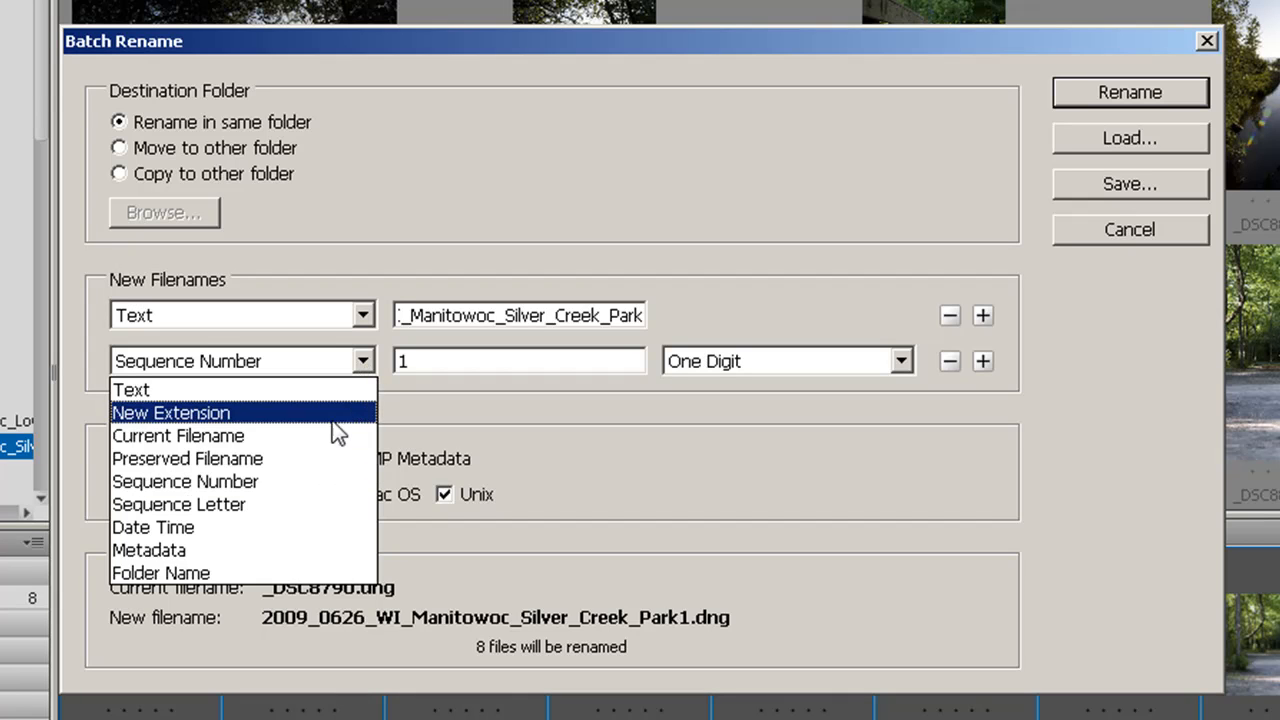
mouse_move(325, 435)
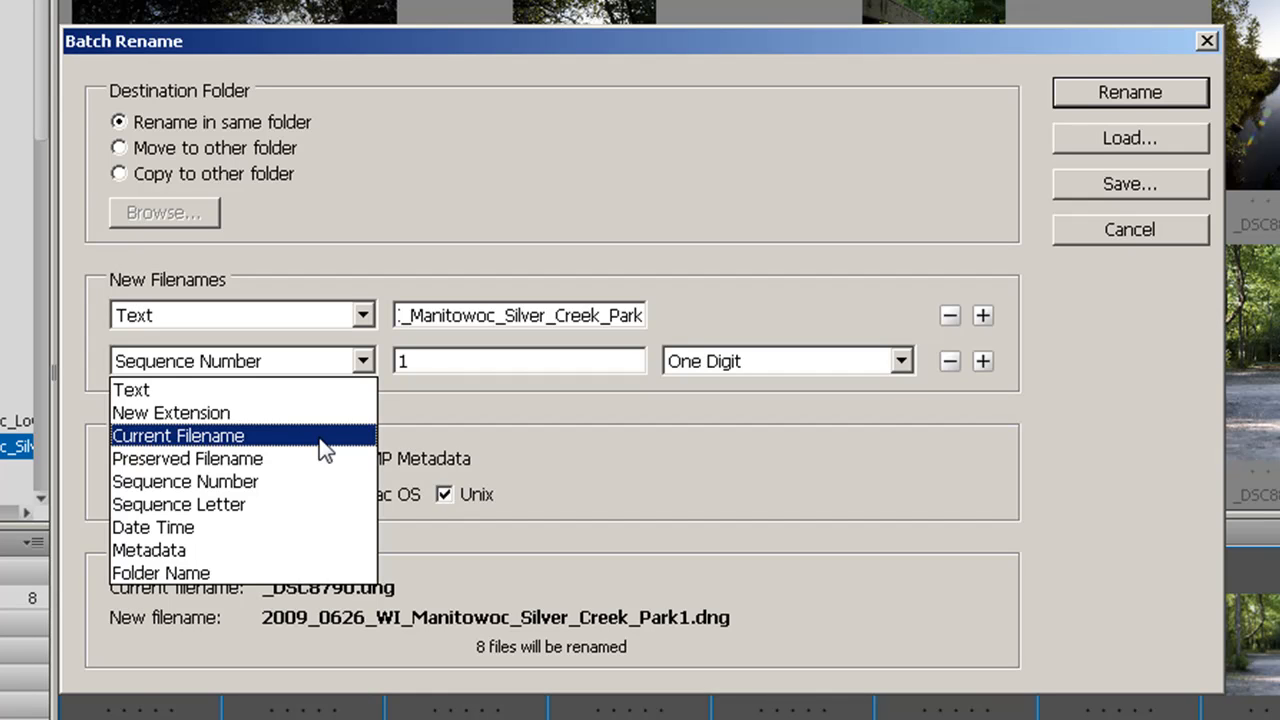
mouse_move(335, 448)
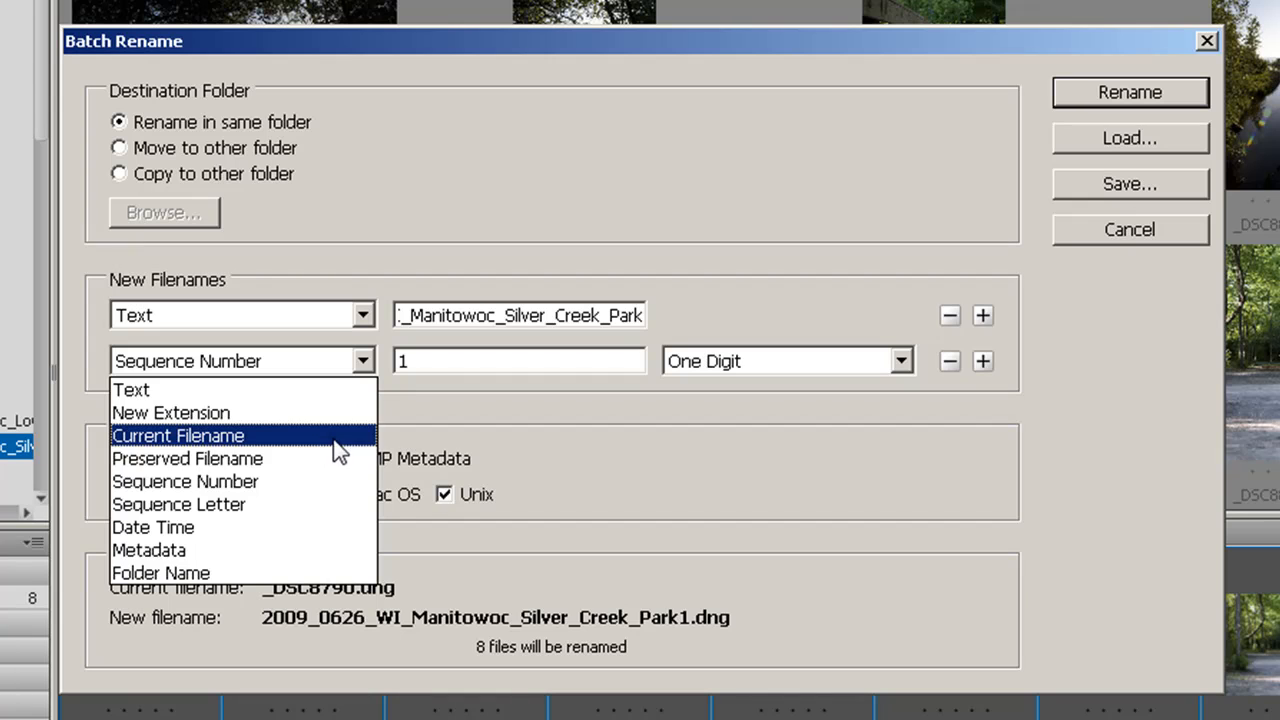
left_click(185, 481)
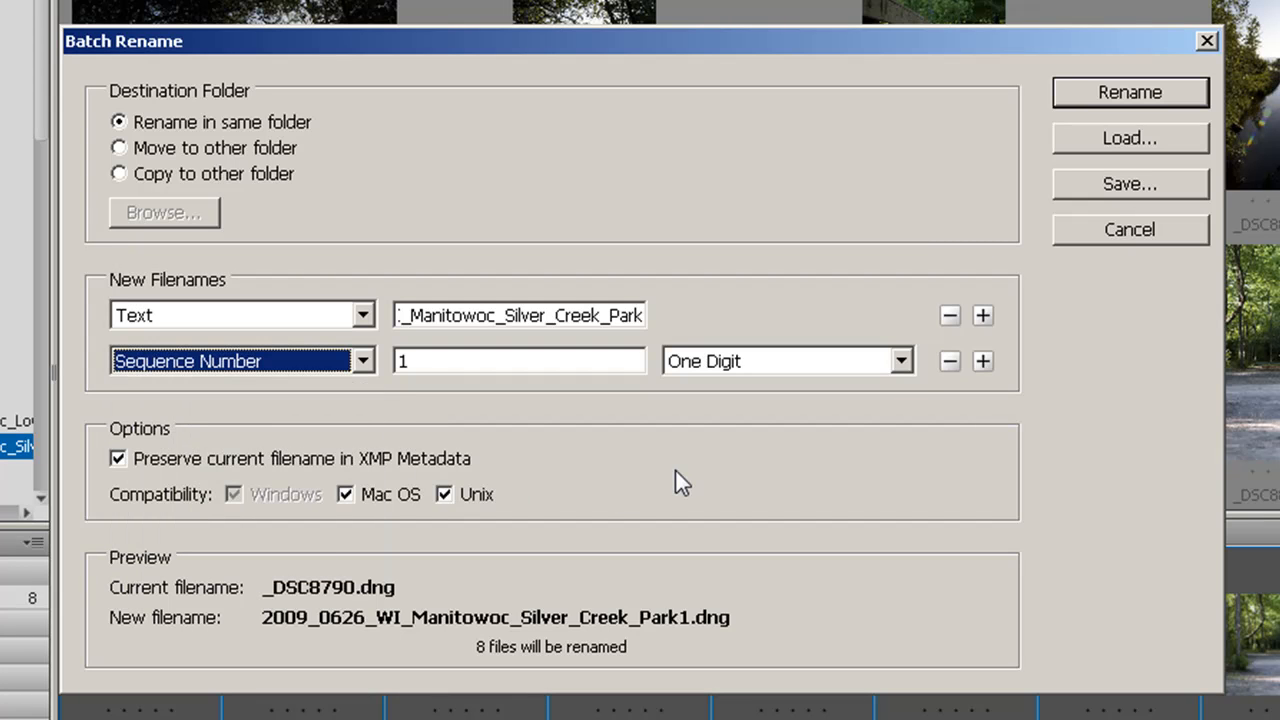
mouse_move(388, 458)
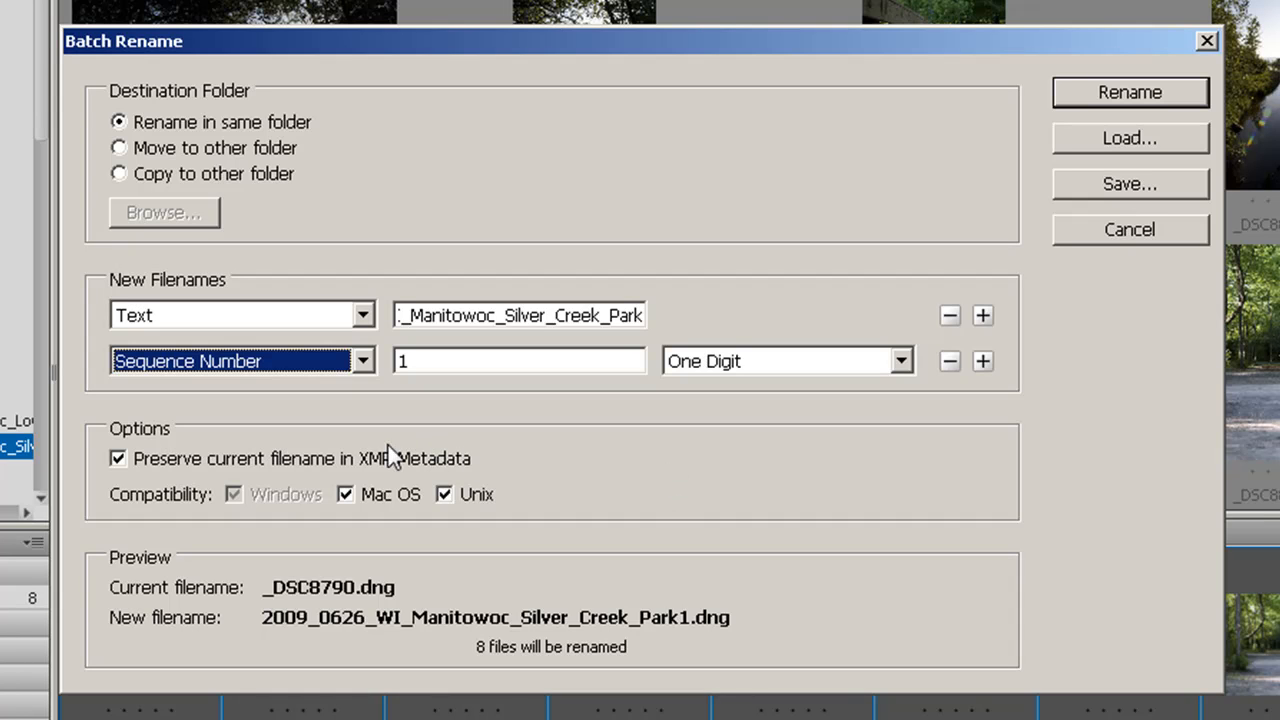
mouse_move(350, 470)
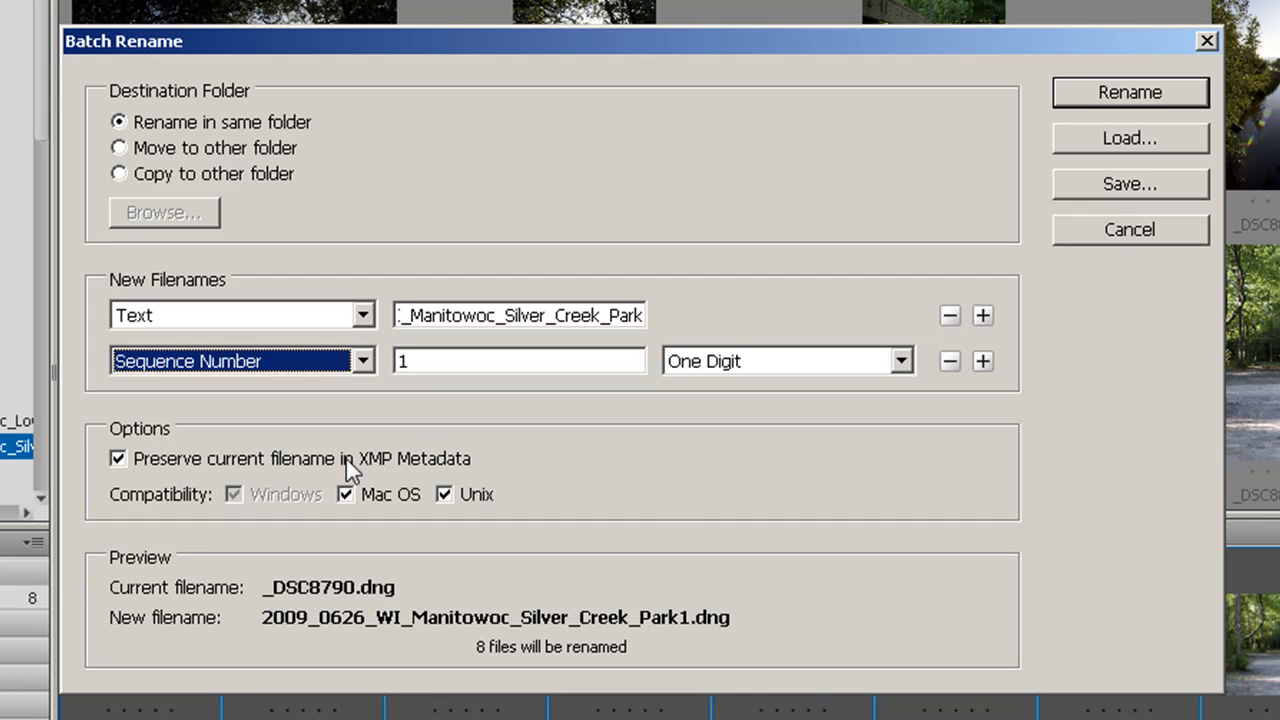
mouse_move(483, 458)
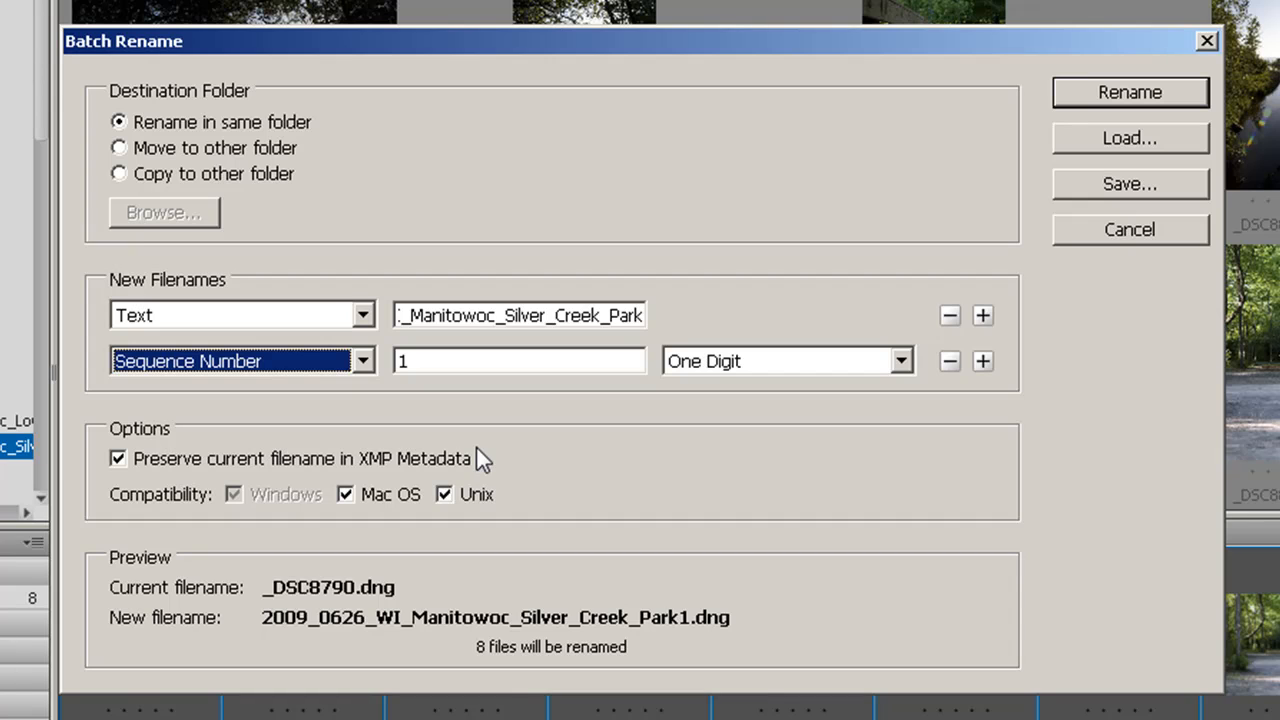
mouse_move(275, 512)
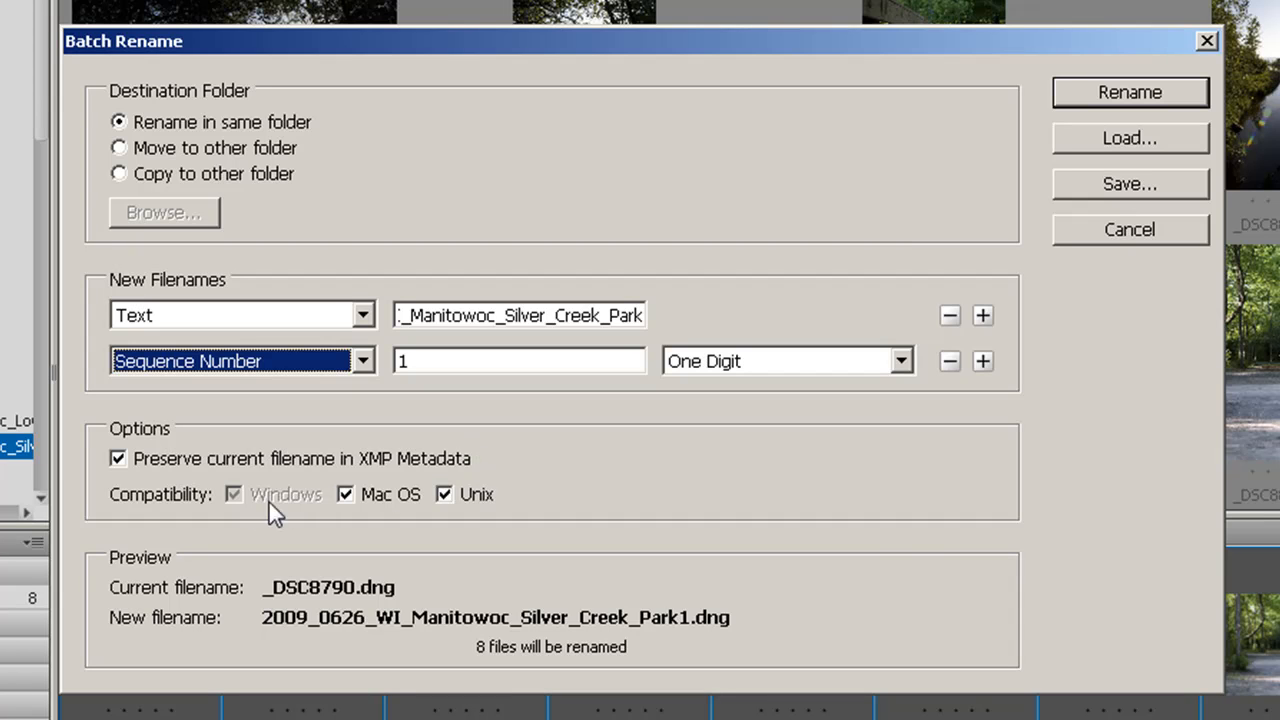
mouse_move(472, 510)
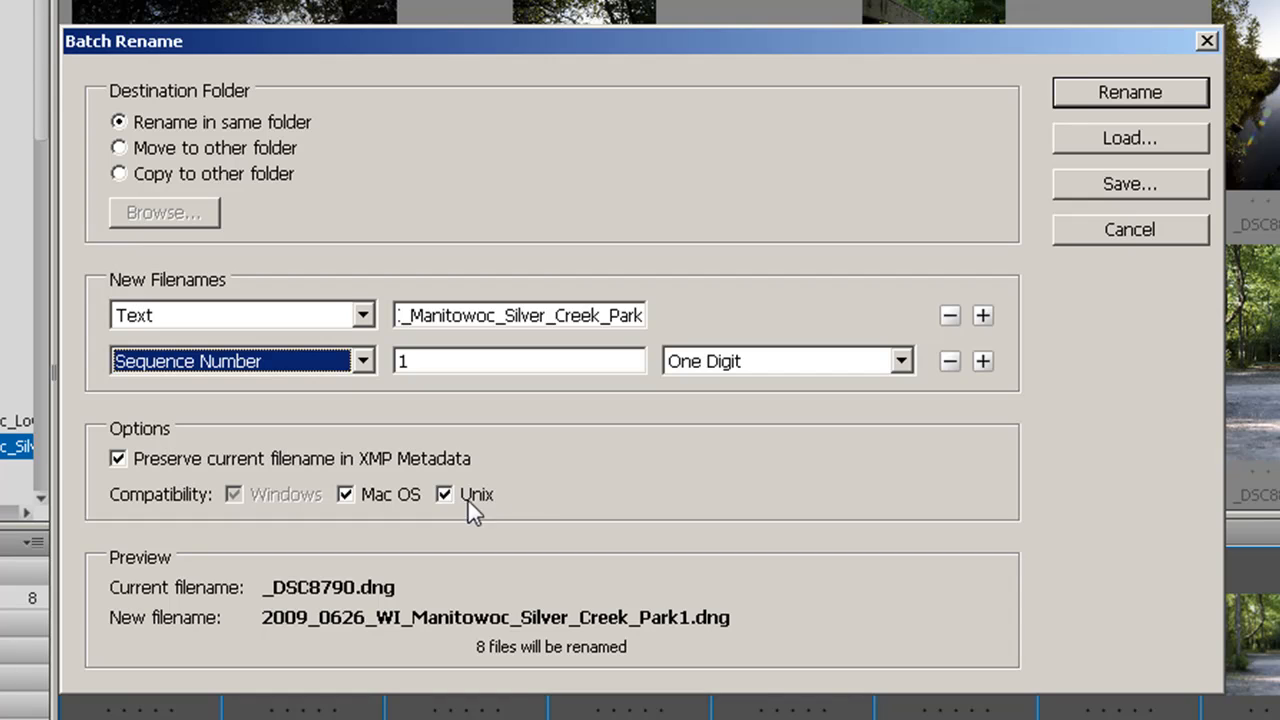
mouse_move(518, 513)
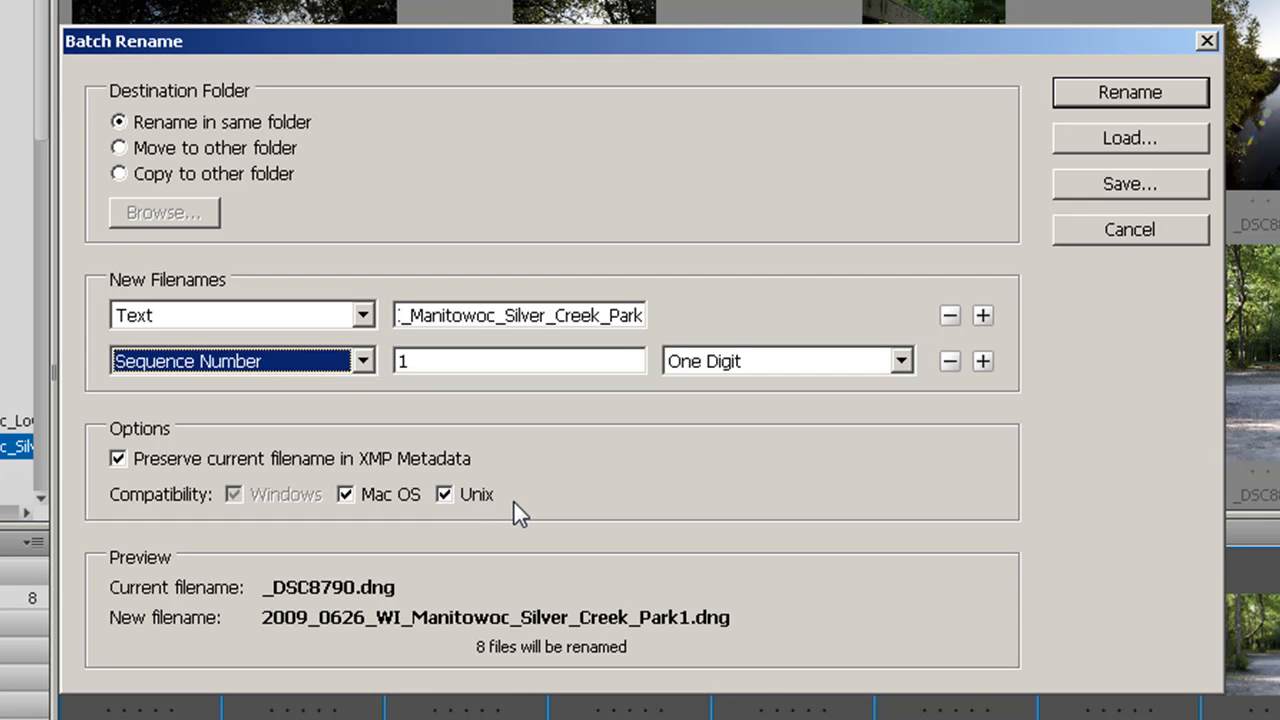
mouse_move(500, 185)
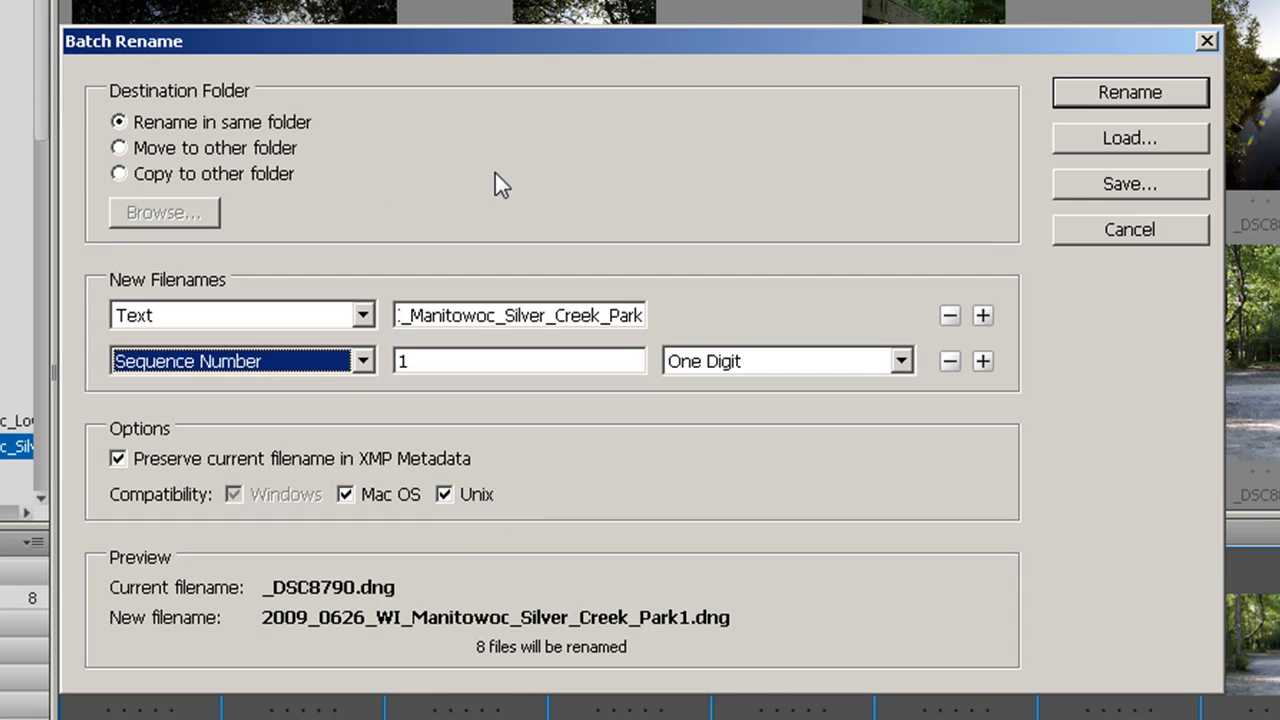
mouse_move(328, 178)
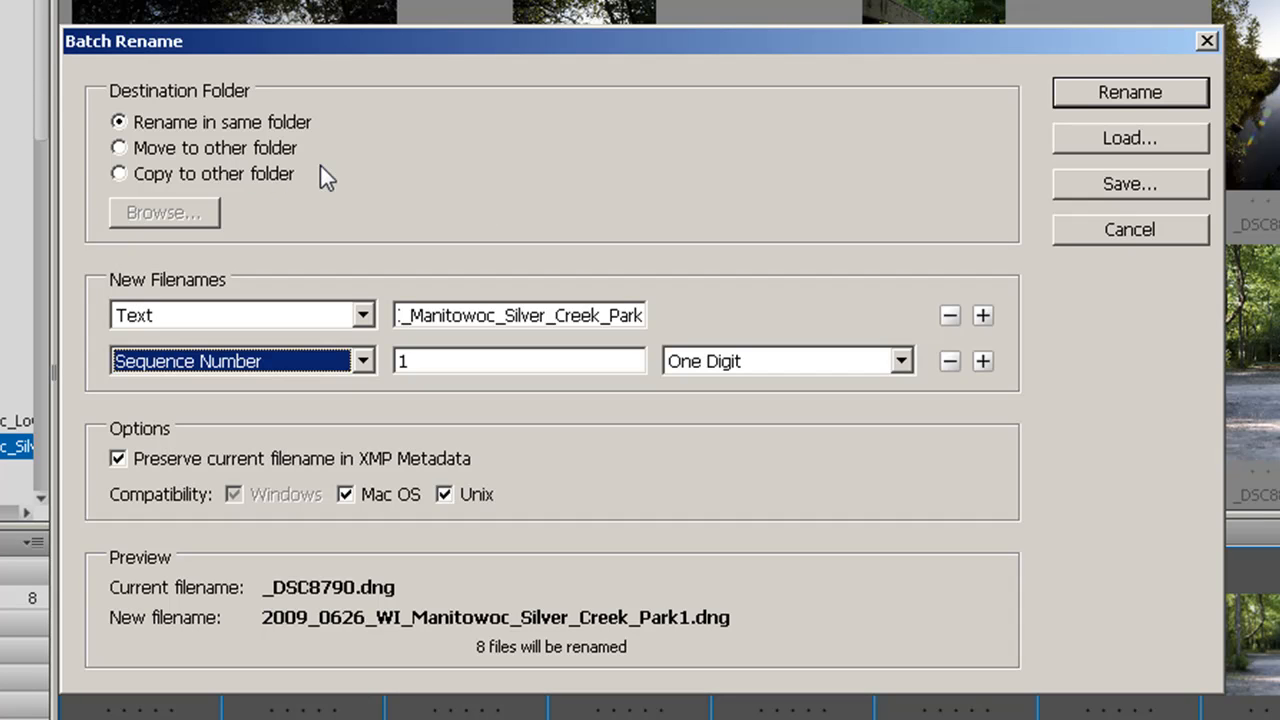
mouse_move(945, 118)
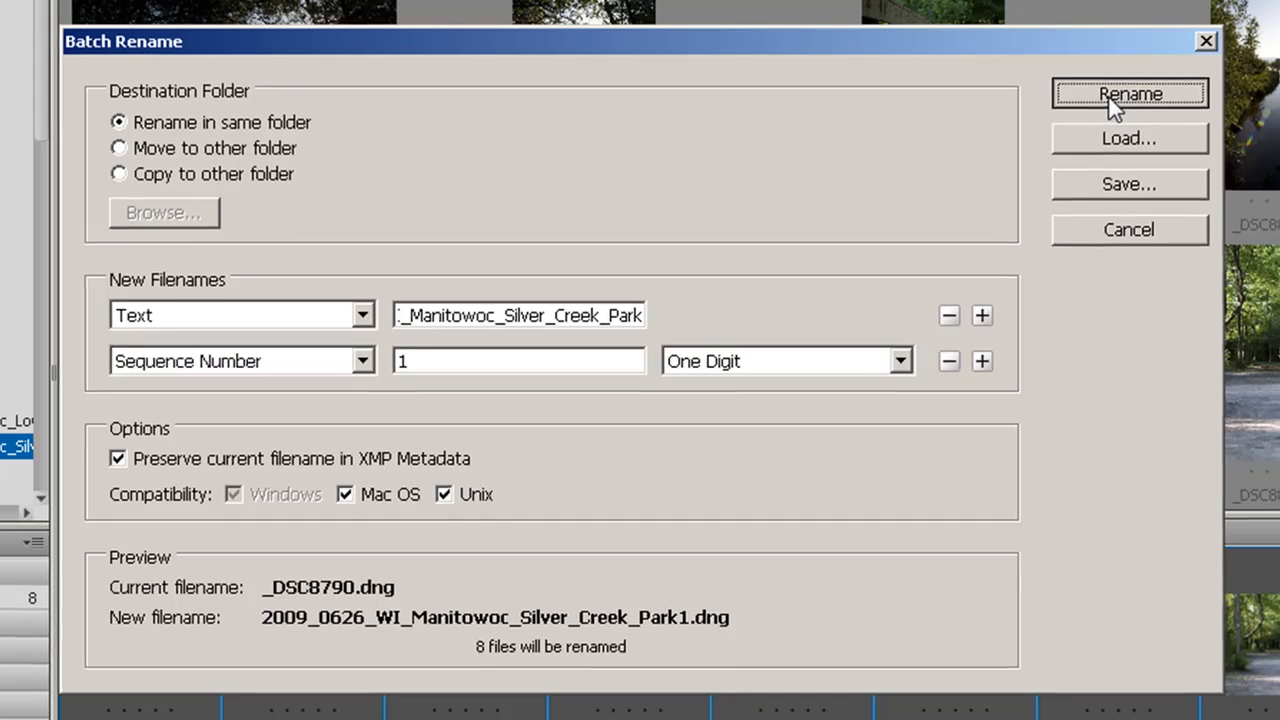
Apply the batch rename so the photos become Park1 through Park8.
left_click(1129, 93)
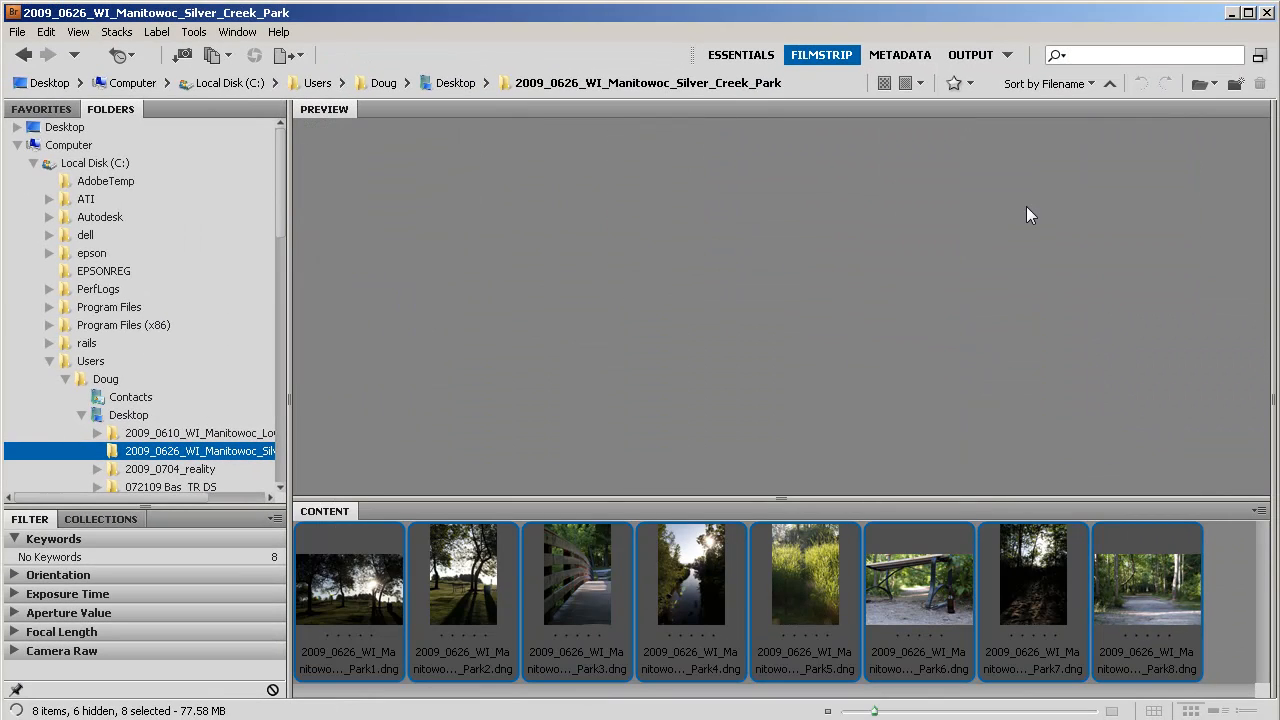
mouse_move(350, 601)
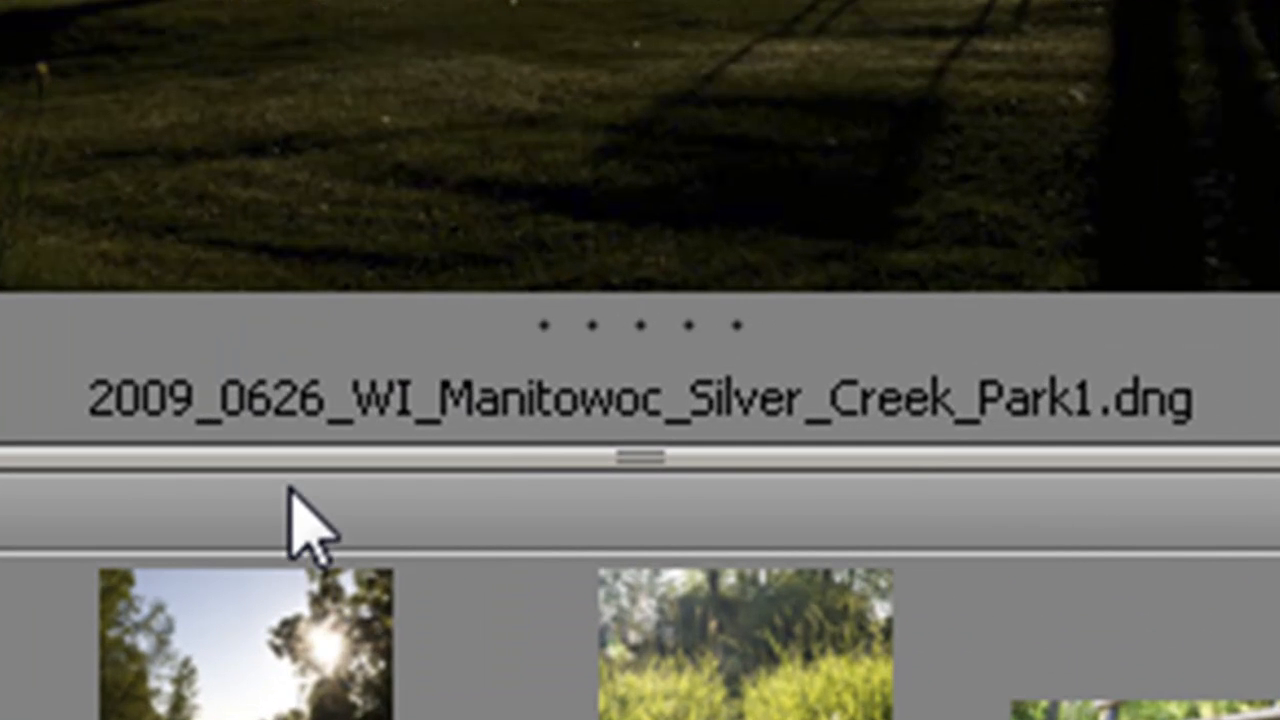
mouse_move(910, 410)
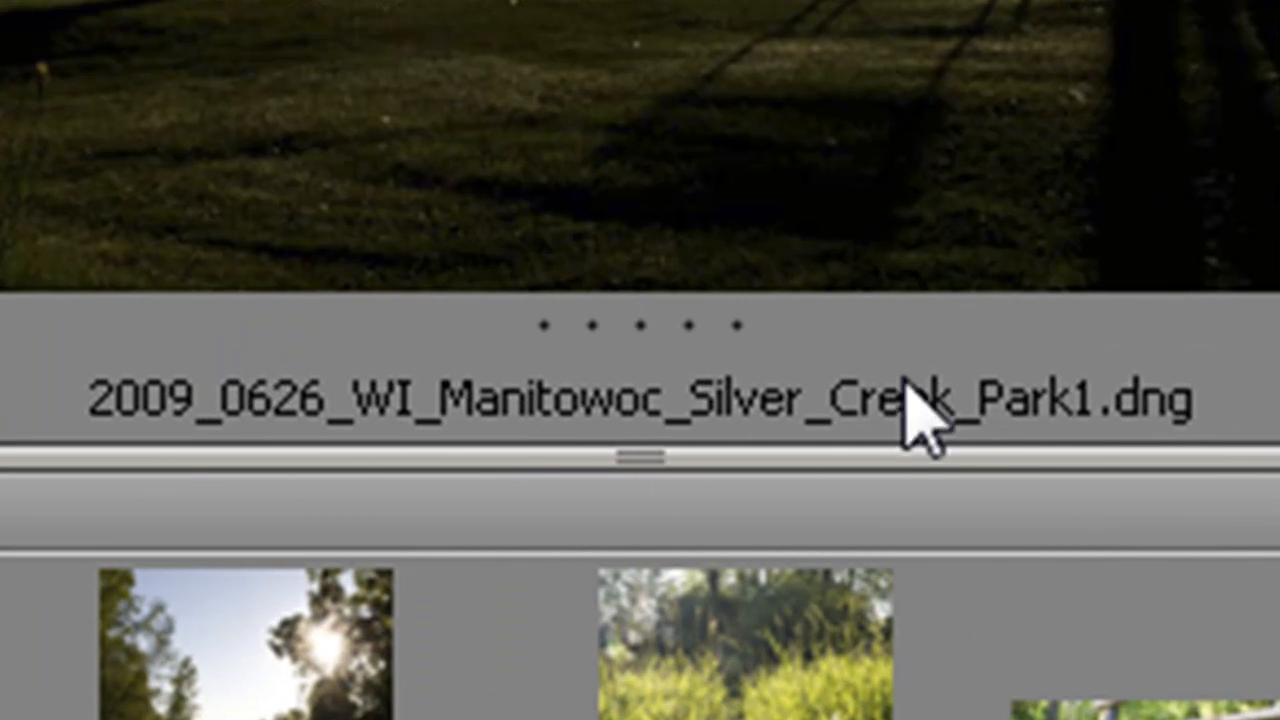